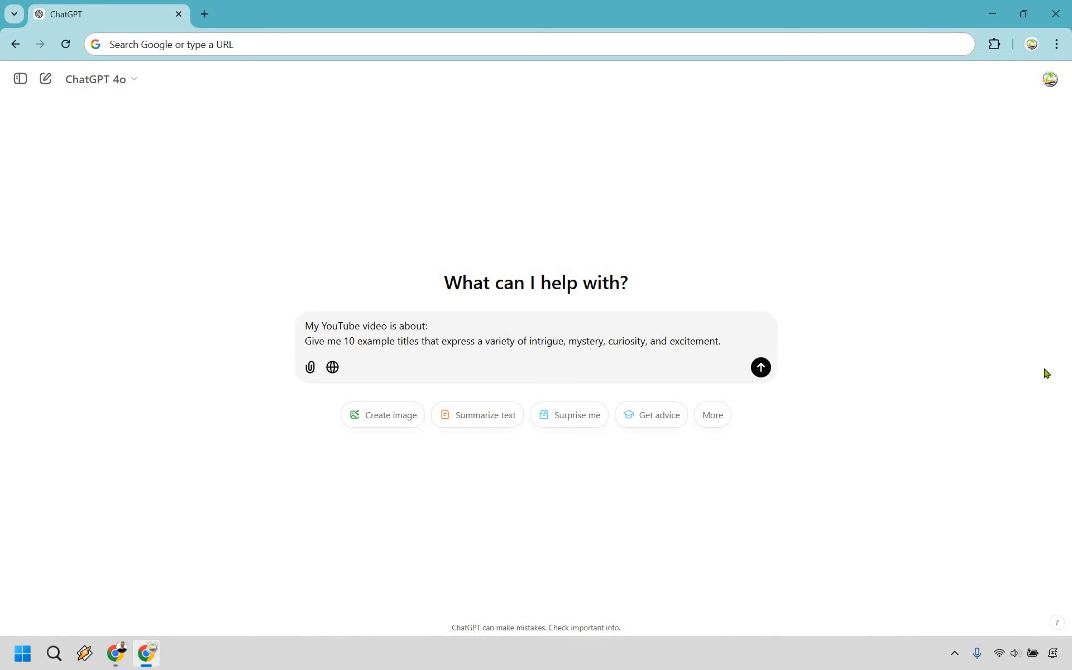
pyautogui.moveTo(1025, 364)
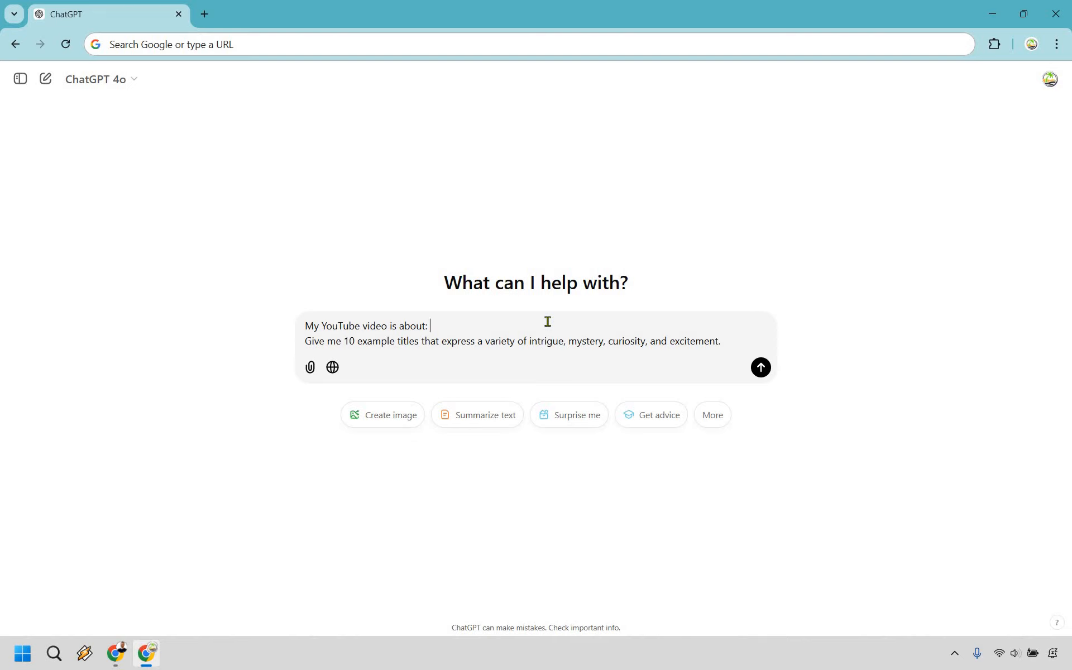
# - Fill in the video topic as 'ChatGPT YouTube Titles' after 'My YouTube video is about:'
pyautogui.write('ChatGPT Y')
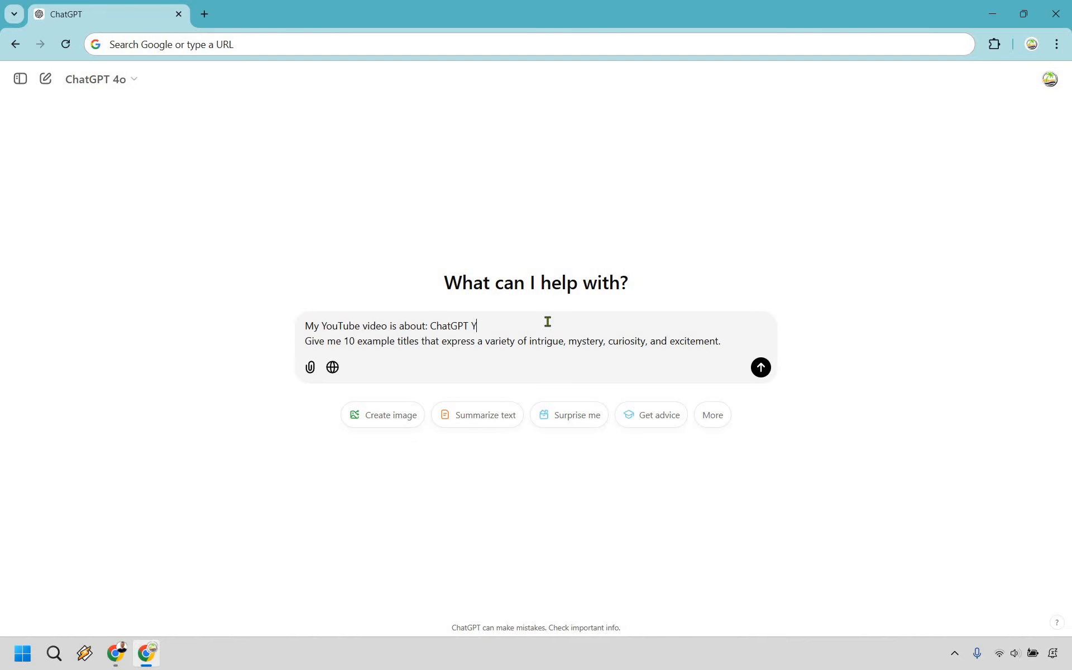
pyautogui.write('ouTube Titles')
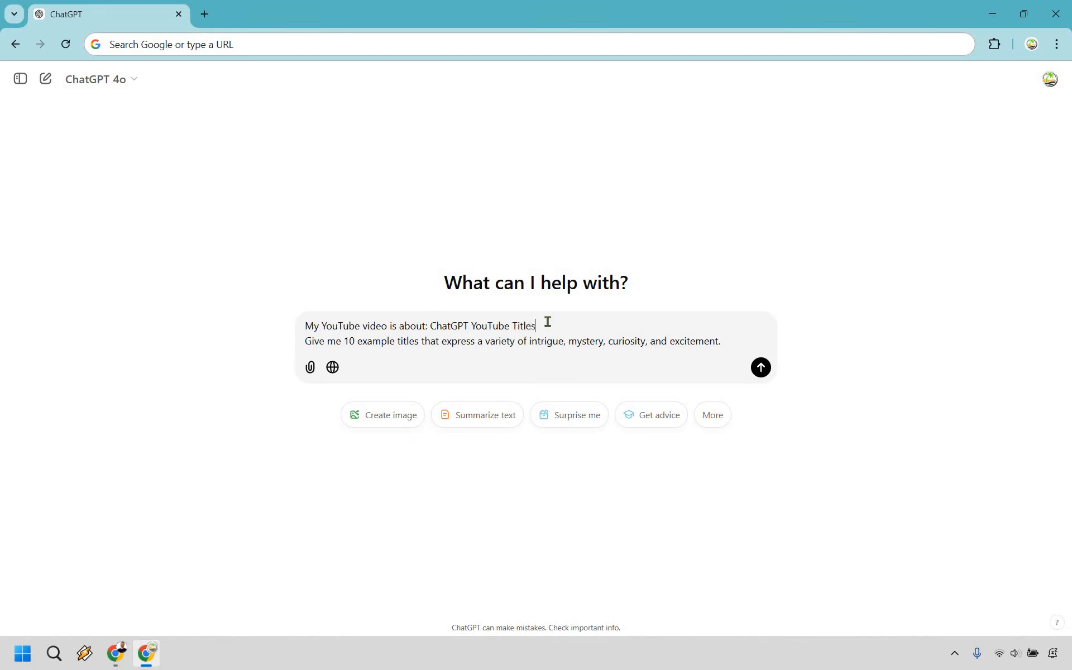
pyautogui.moveTo(943, 351)
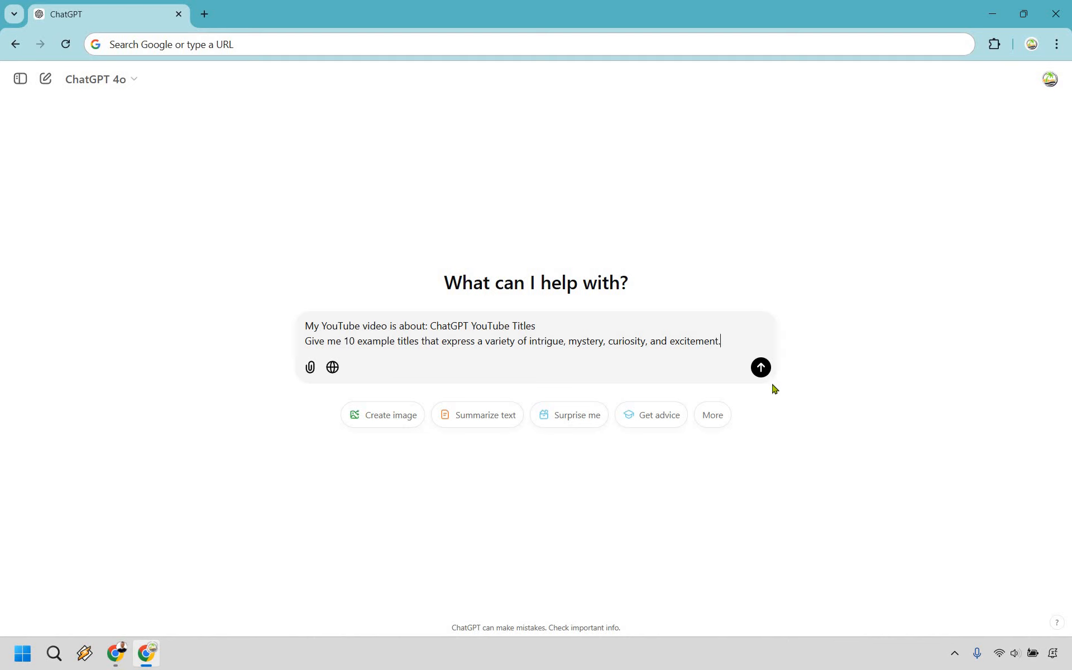
# - Send the prompt and review ChatGPT's 10 curiosity-driven title ideas
pyautogui.click(760, 367)
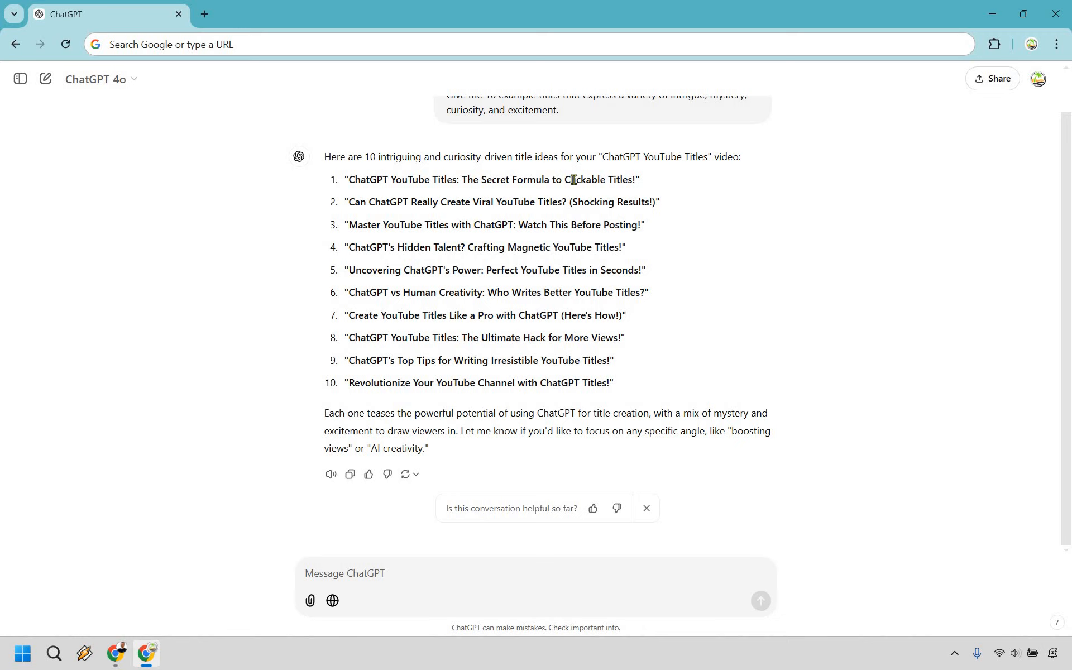
pyautogui.moveTo(396, 176)
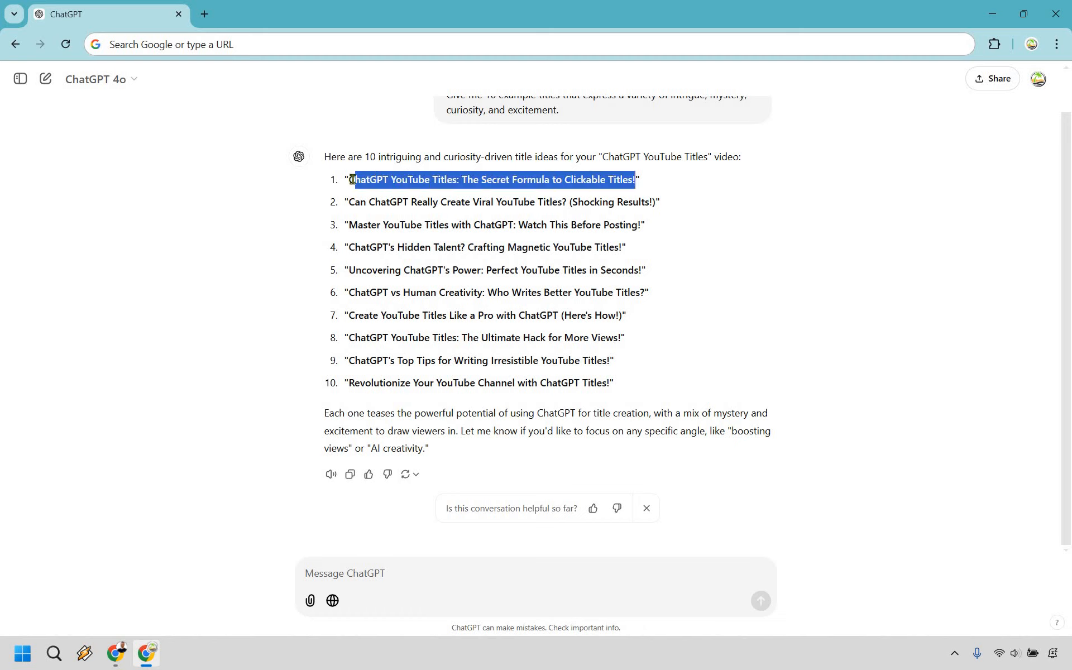
pyautogui.click(462, 180)
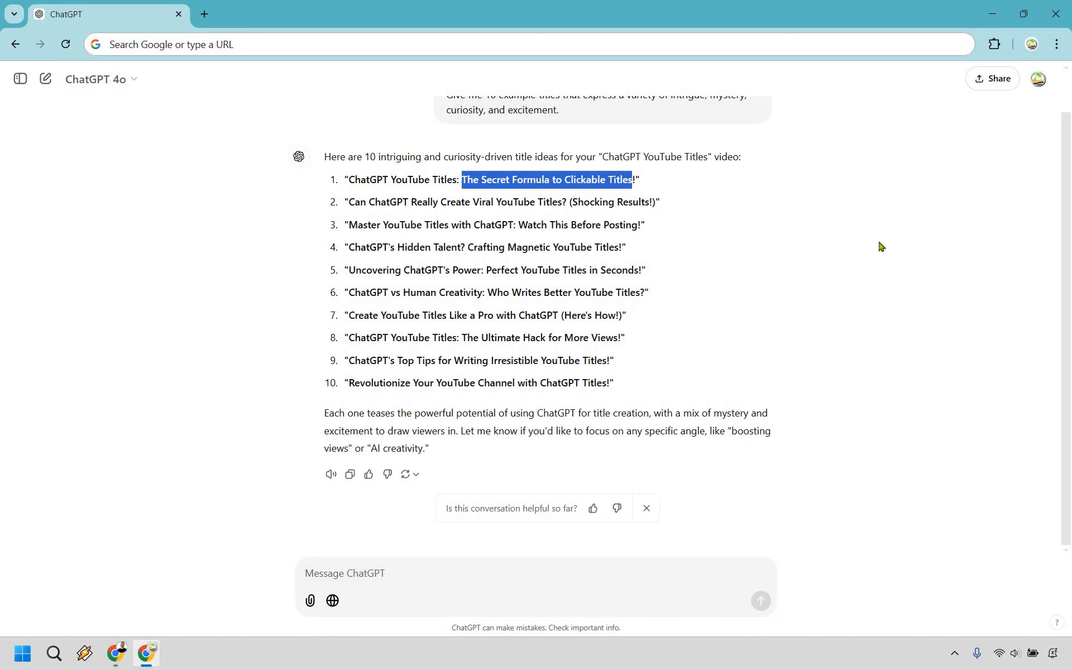
pyautogui.click(887, 265)
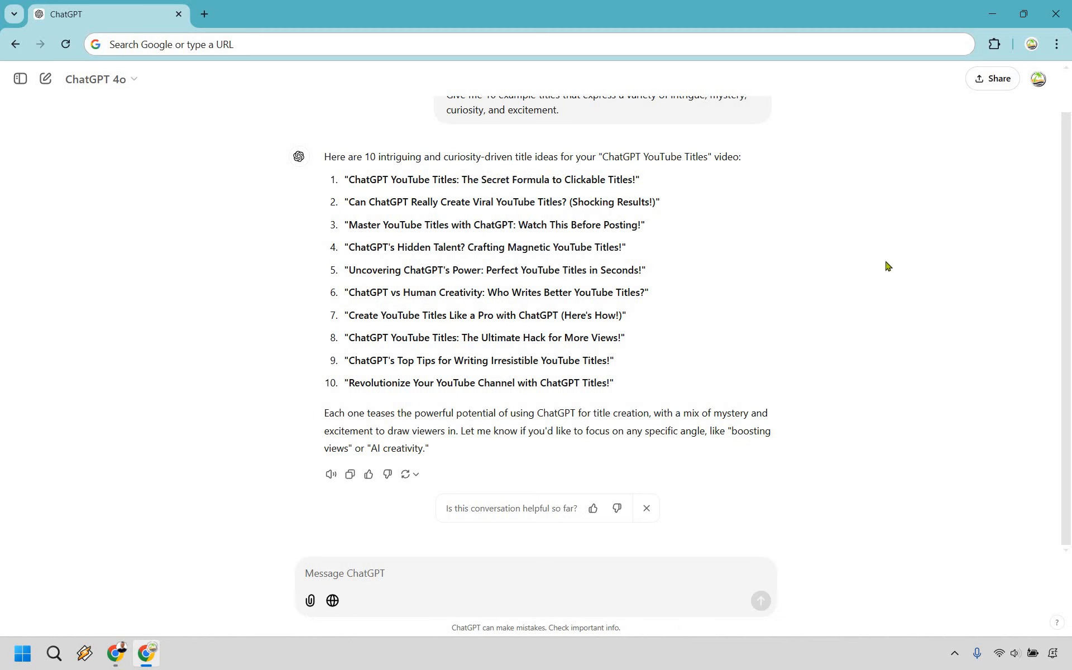
pyautogui.moveTo(356, 180)
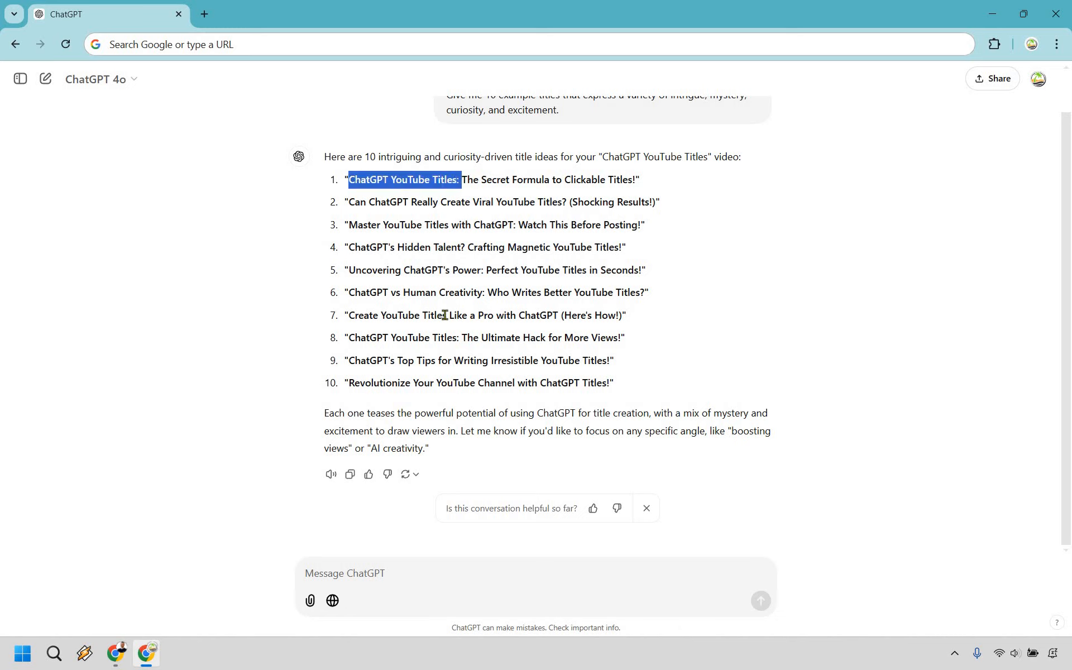
pyautogui.doubleClick(396, 315)
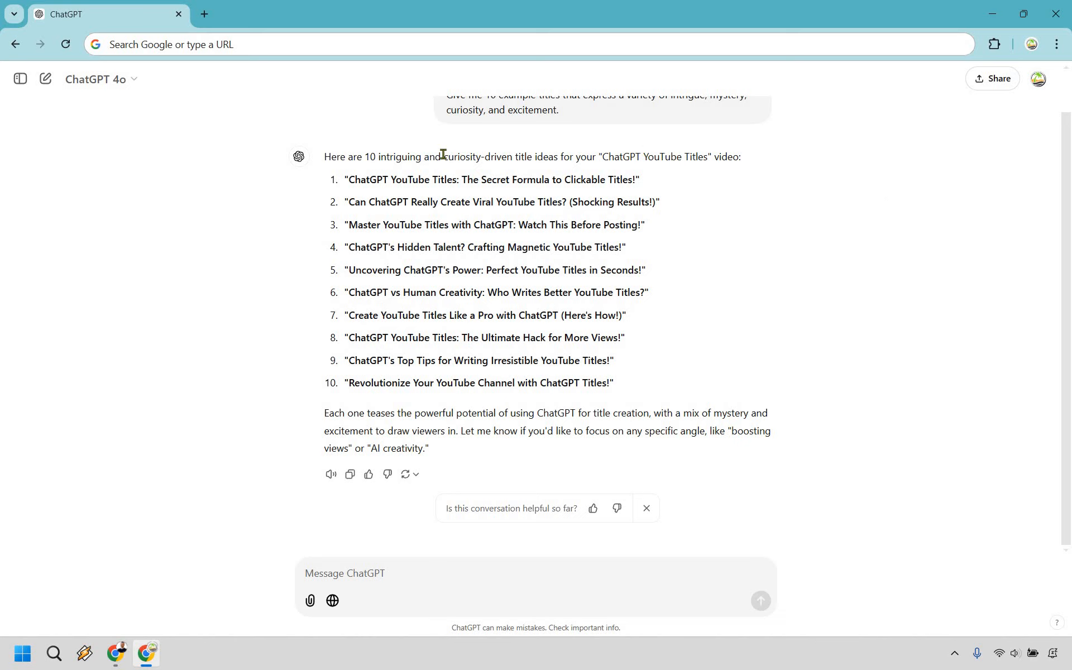
pyautogui.moveTo(731, 209)
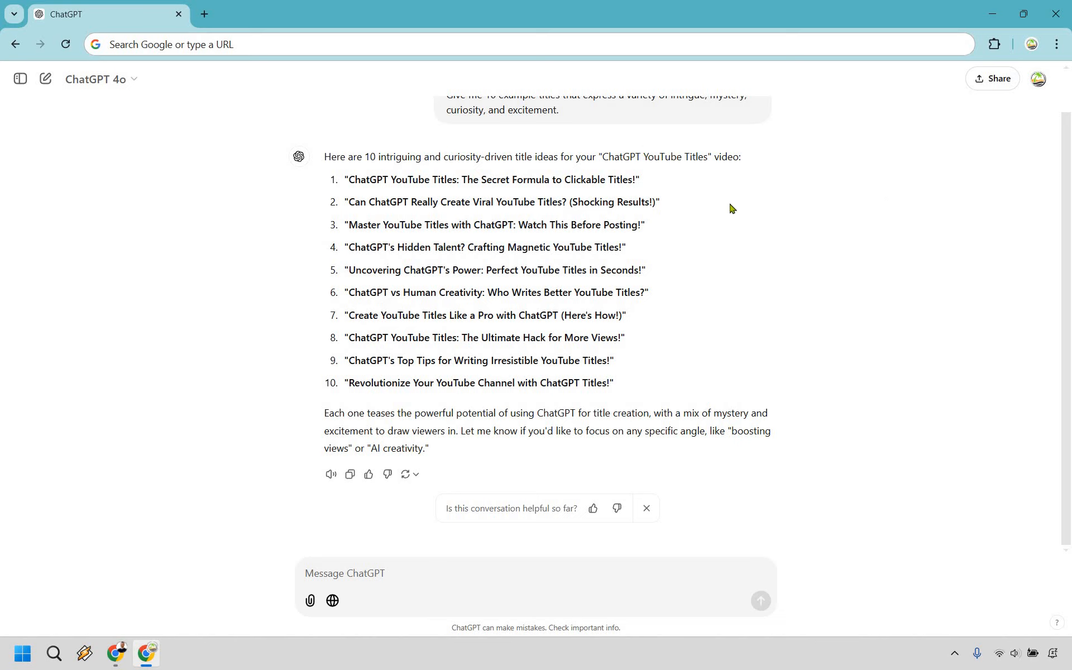
pyautogui.moveTo(668, 233)
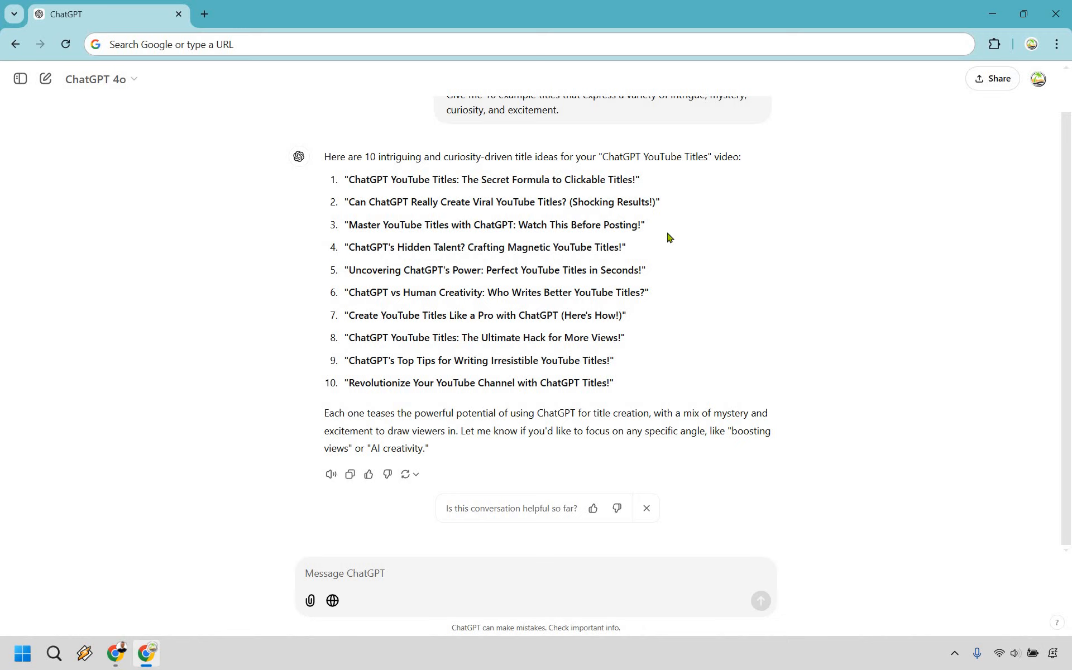
pyautogui.moveTo(658, 258)
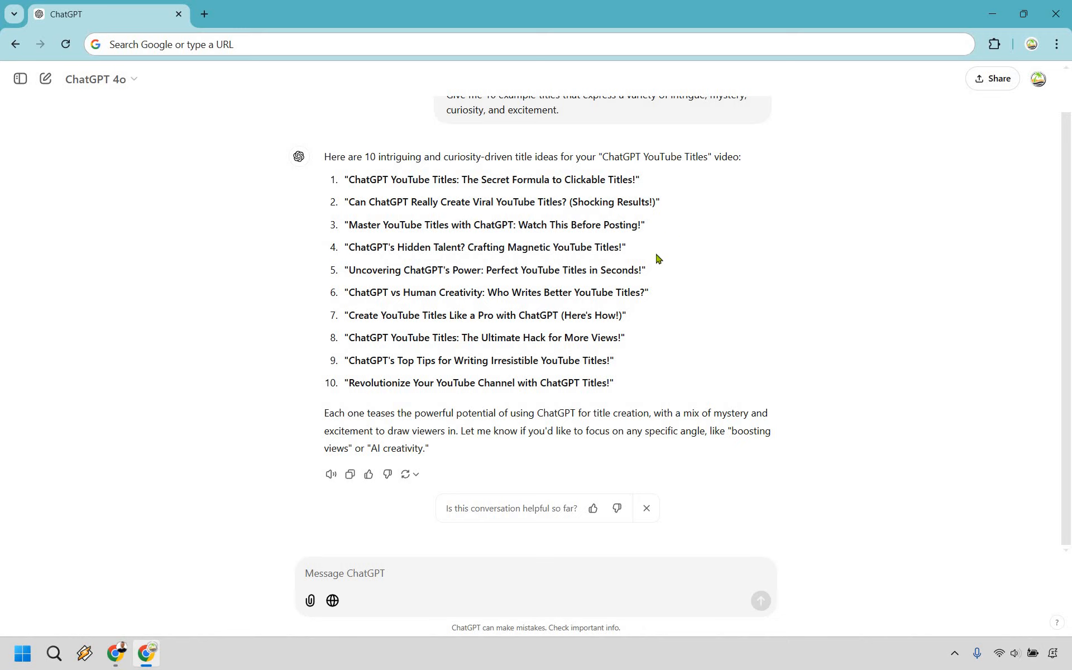
pyautogui.moveTo(666, 304)
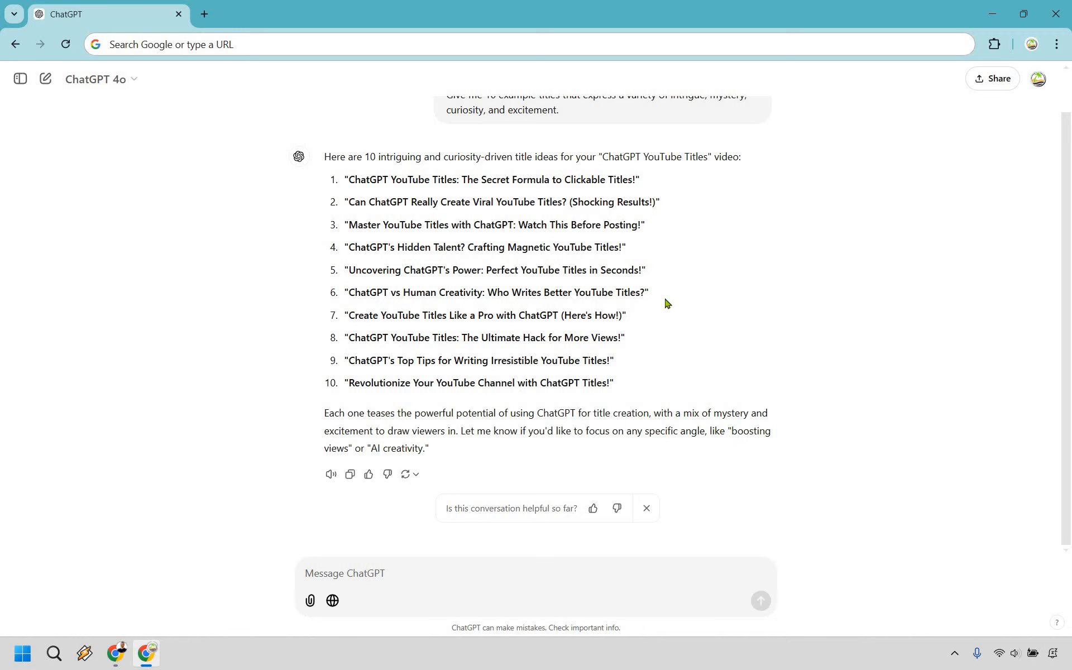
pyautogui.moveTo(651, 329)
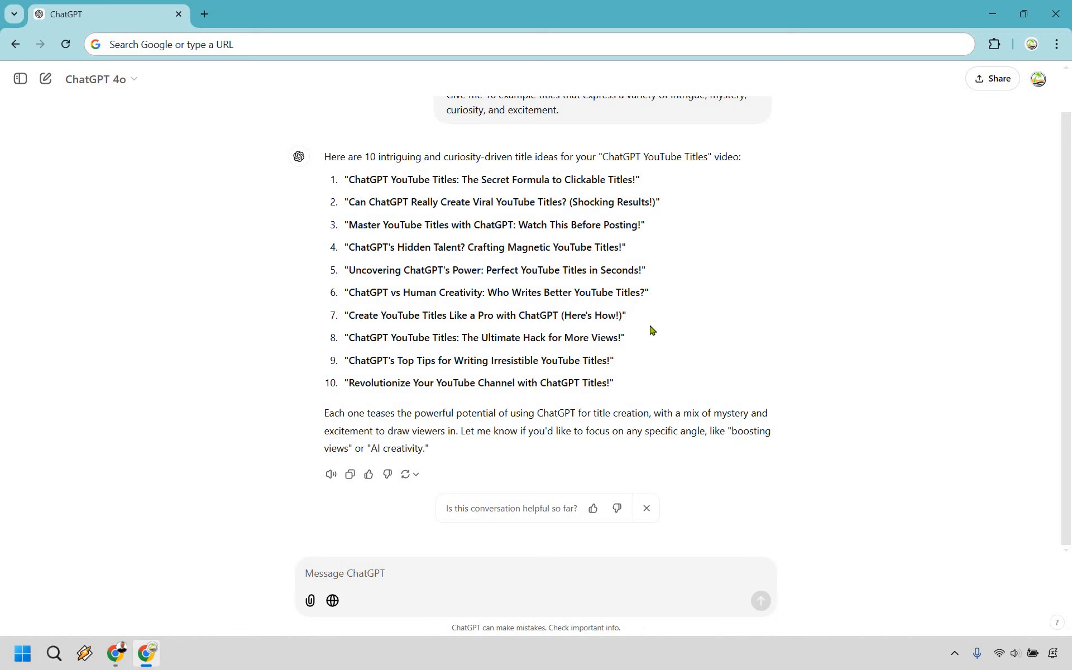
pyautogui.moveTo(647, 344)
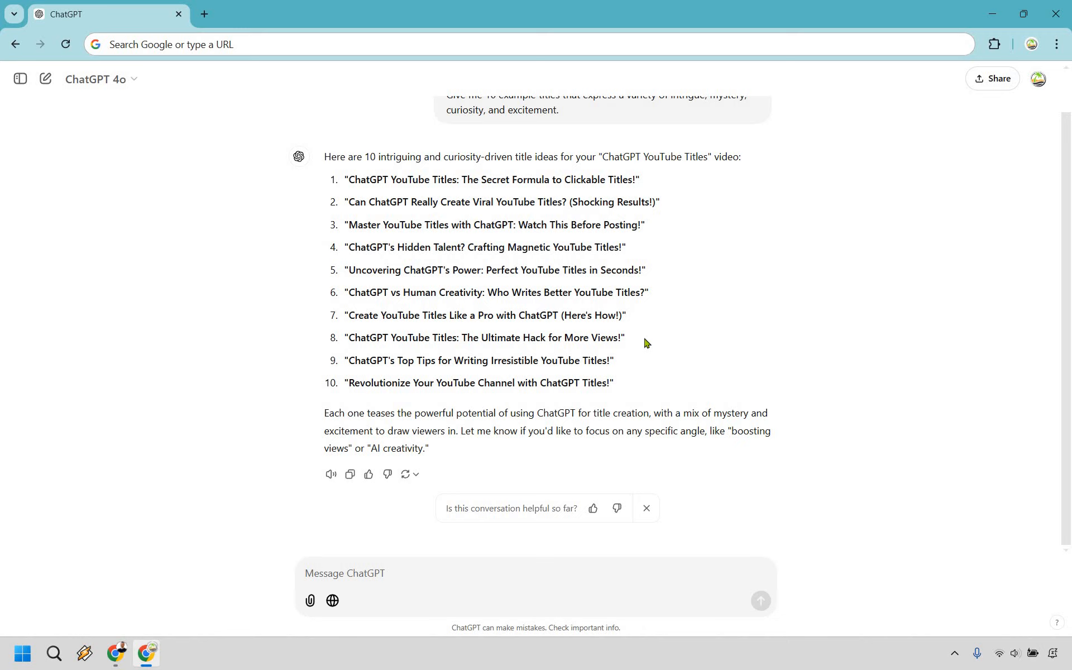
pyautogui.moveTo(643, 347)
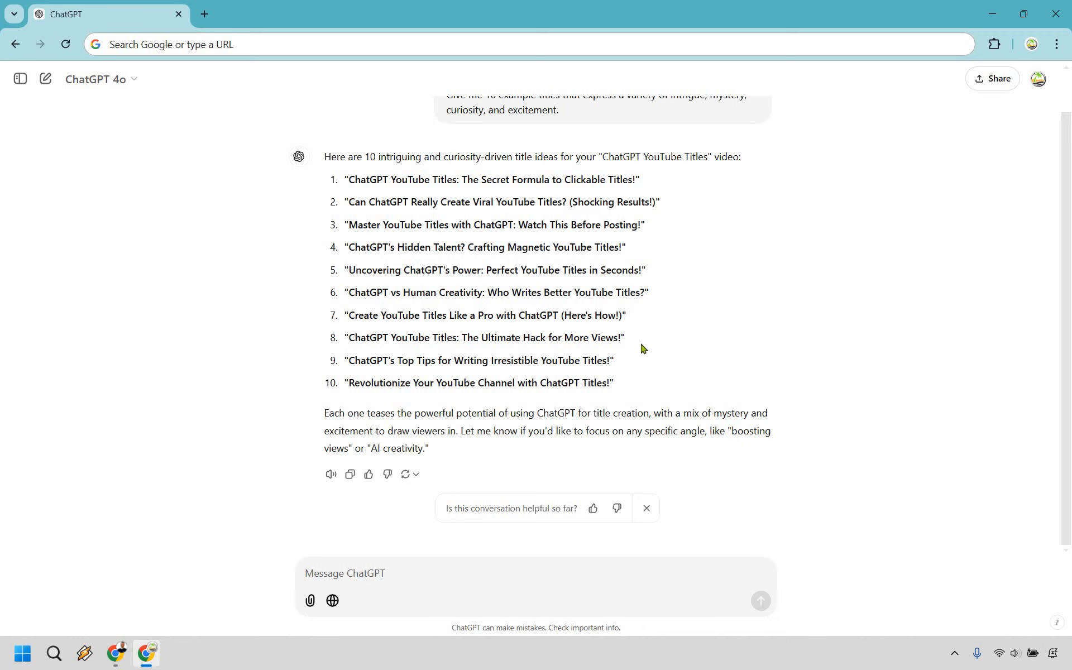
pyautogui.moveTo(631, 387)
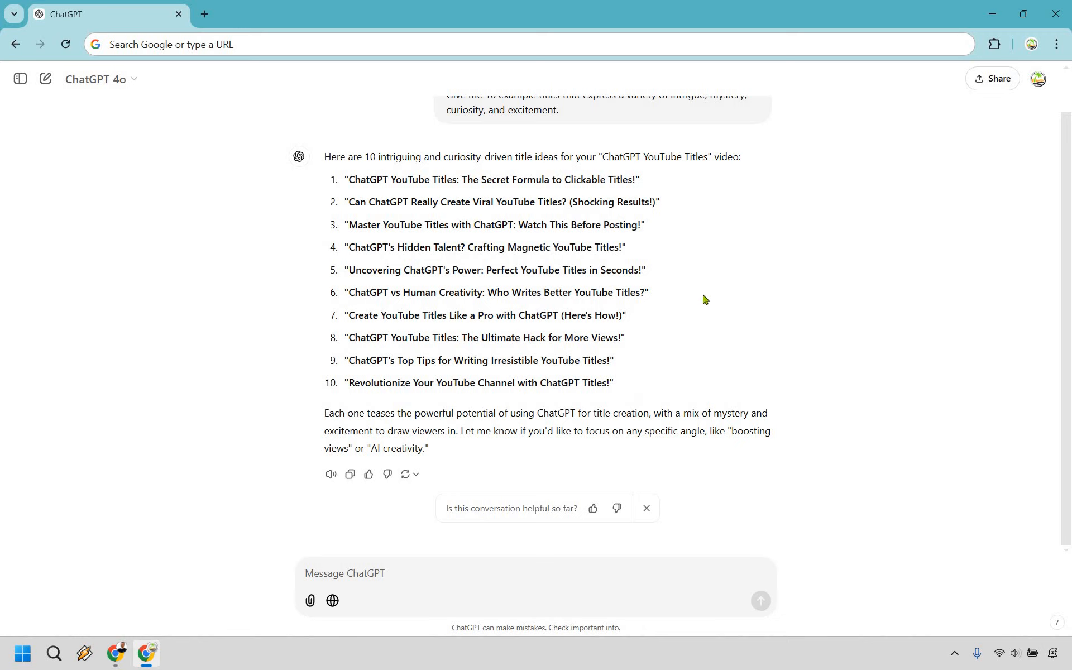
pyautogui.moveTo(719, 258)
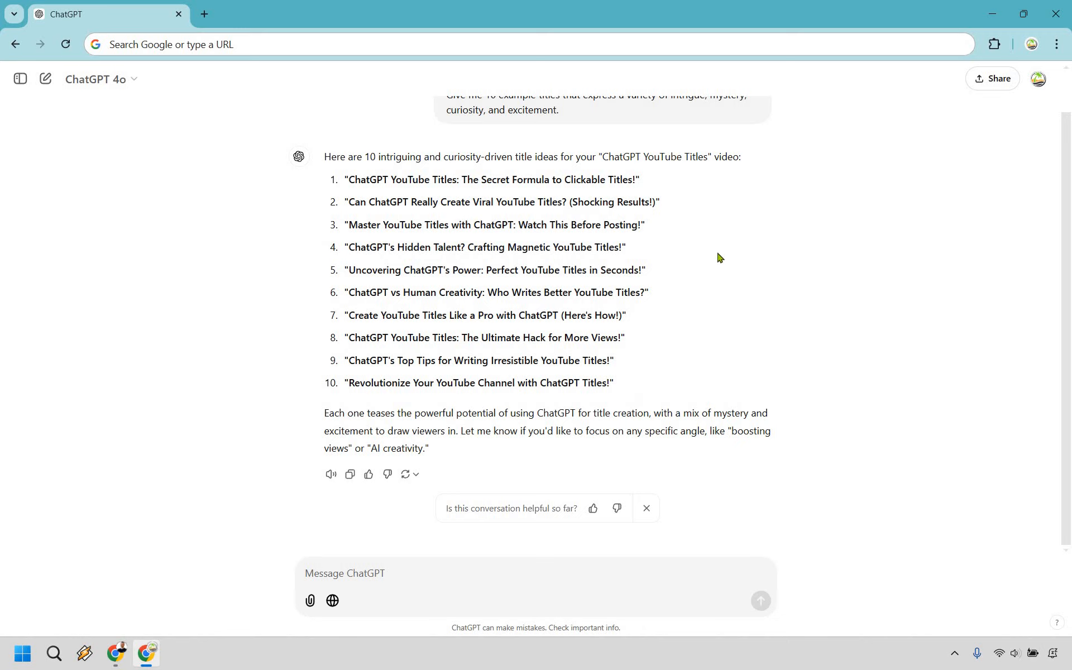
pyautogui.moveTo(466, 196)
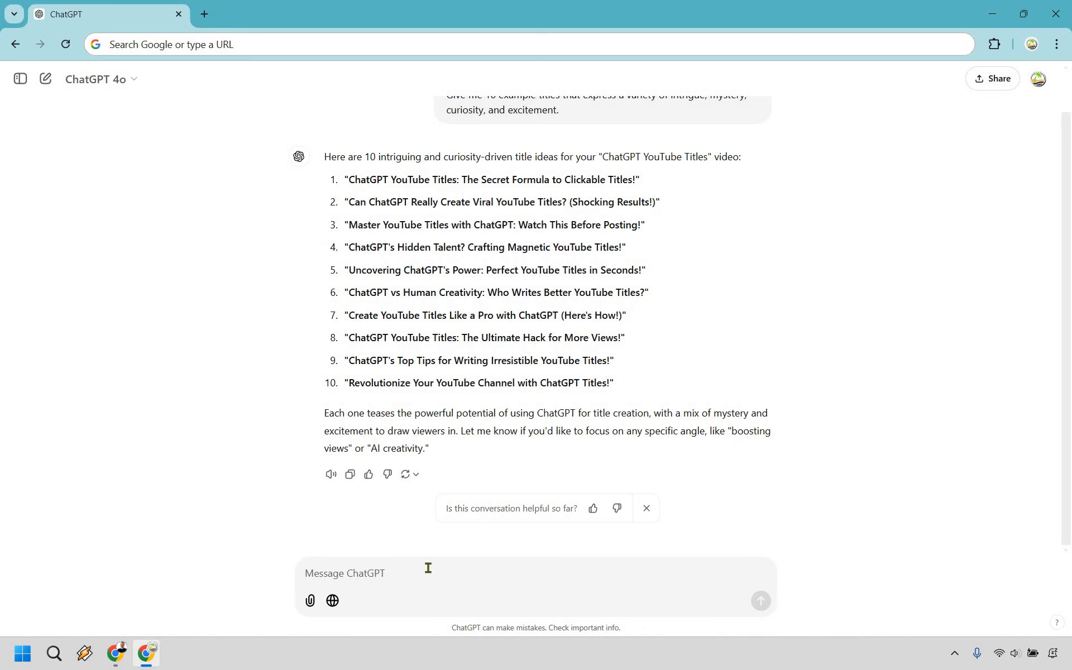
# - Write the follow-up 'Start off the title with: ChatGPT YouTube Titles:' plus 'Now give me 10 more examples'
pyautogui.write('Start of')
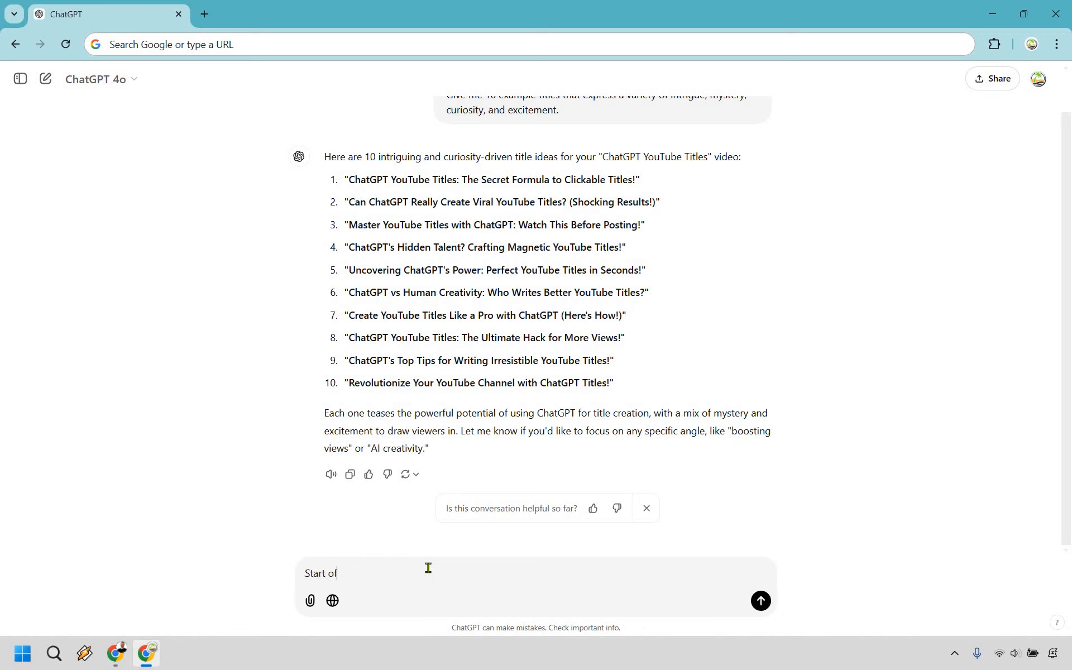
pyautogui.write('f the title with: ChatGPT YouTube Titles:')
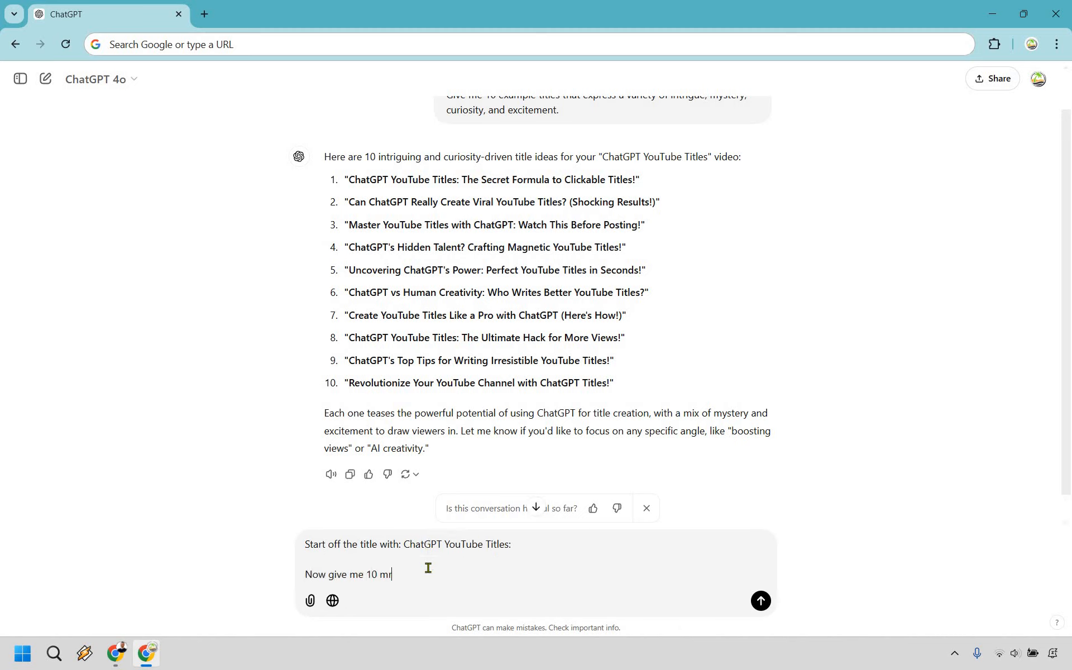
pyautogui.write('ore examples')
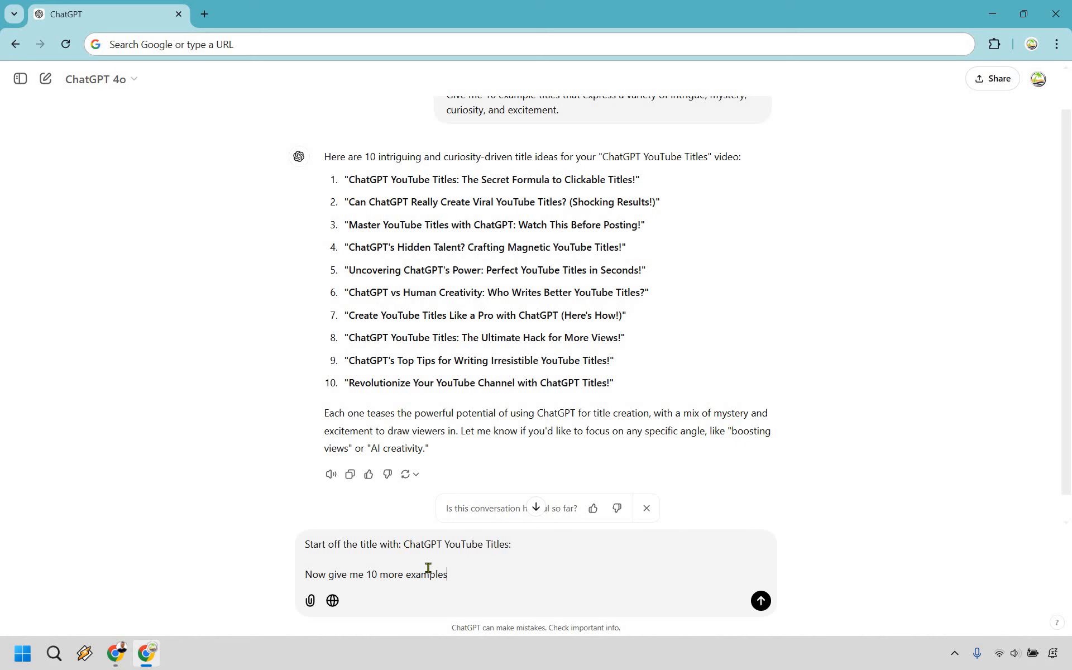
# - Send the follow-up and review the 10 new titles beginning with 'ChatGPT YouTube Titles:'
pyautogui.click(761, 601)
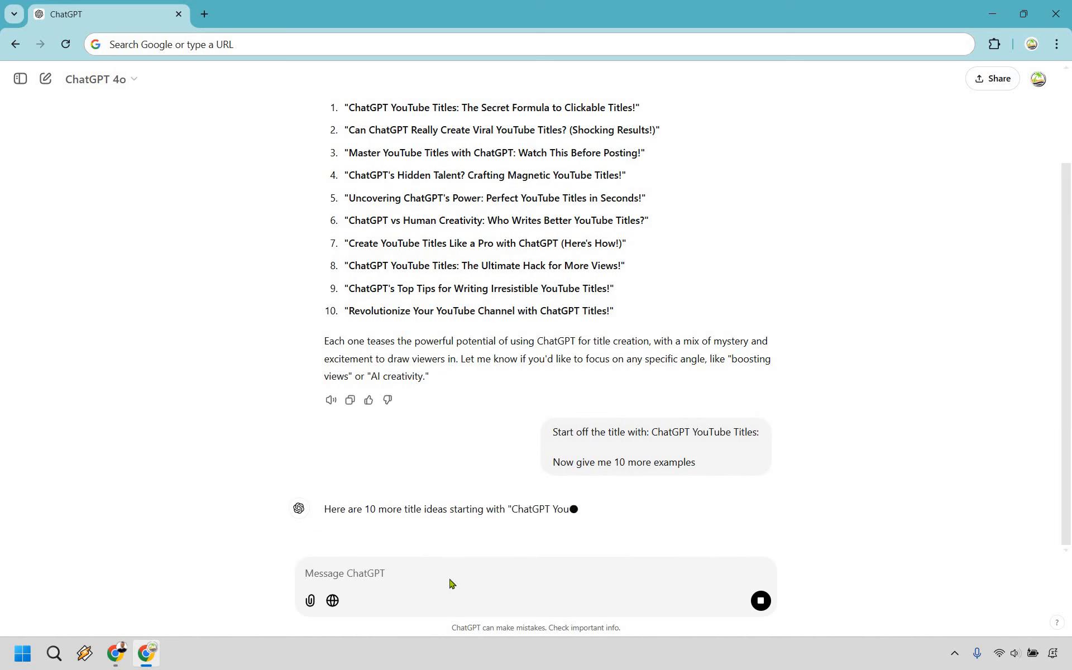
pyautogui.scroll(-3)
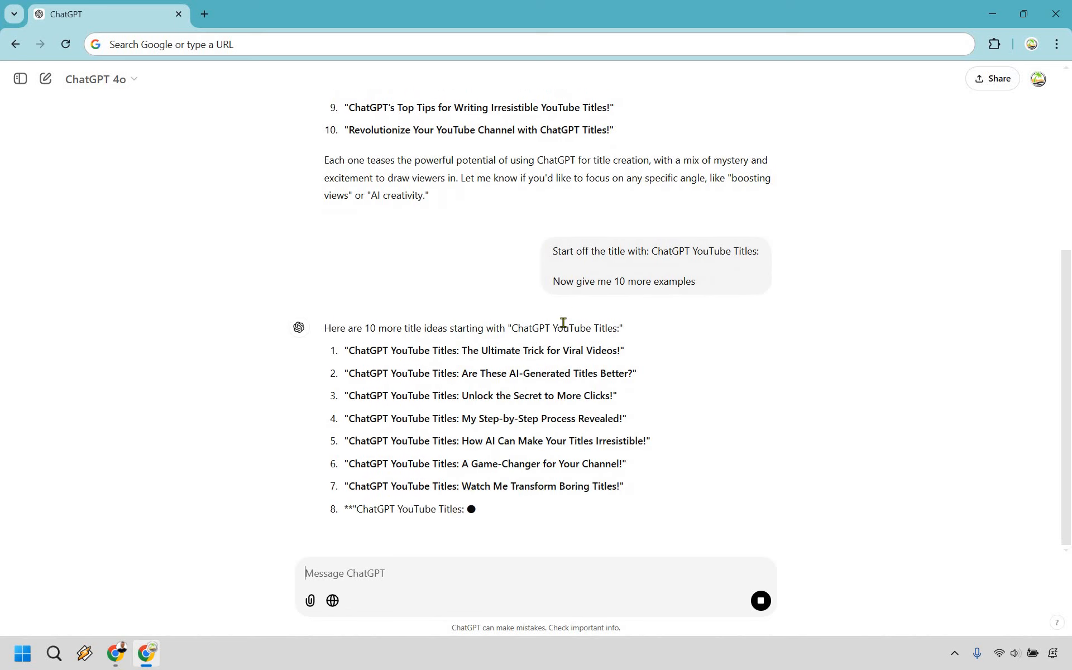
pyautogui.scroll(-3)
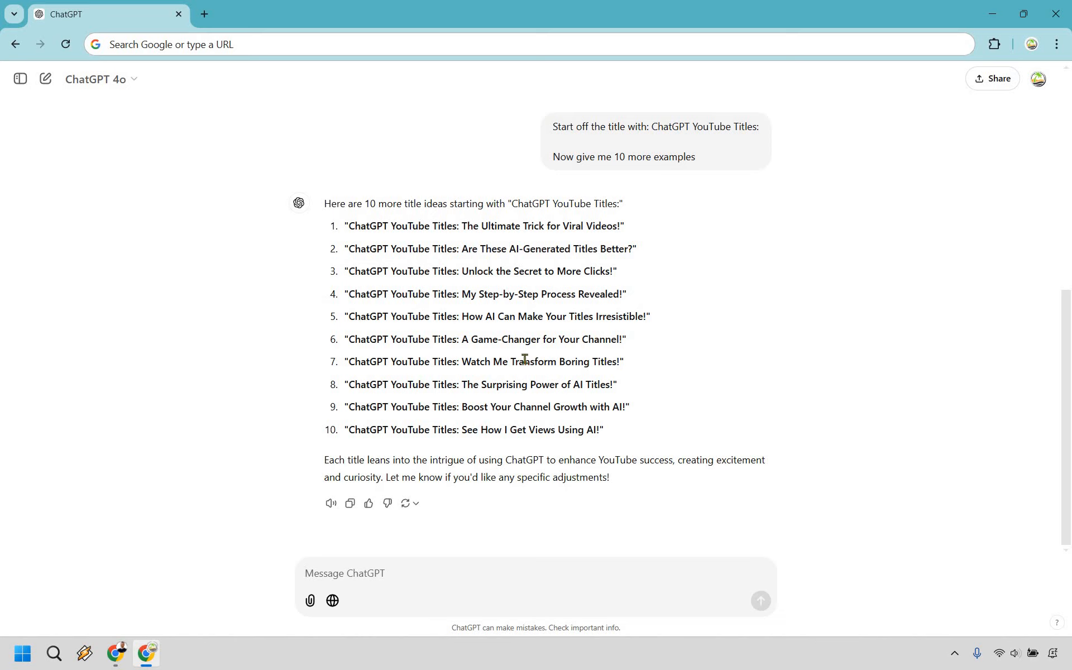
pyautogui.moveTo(612, 360)
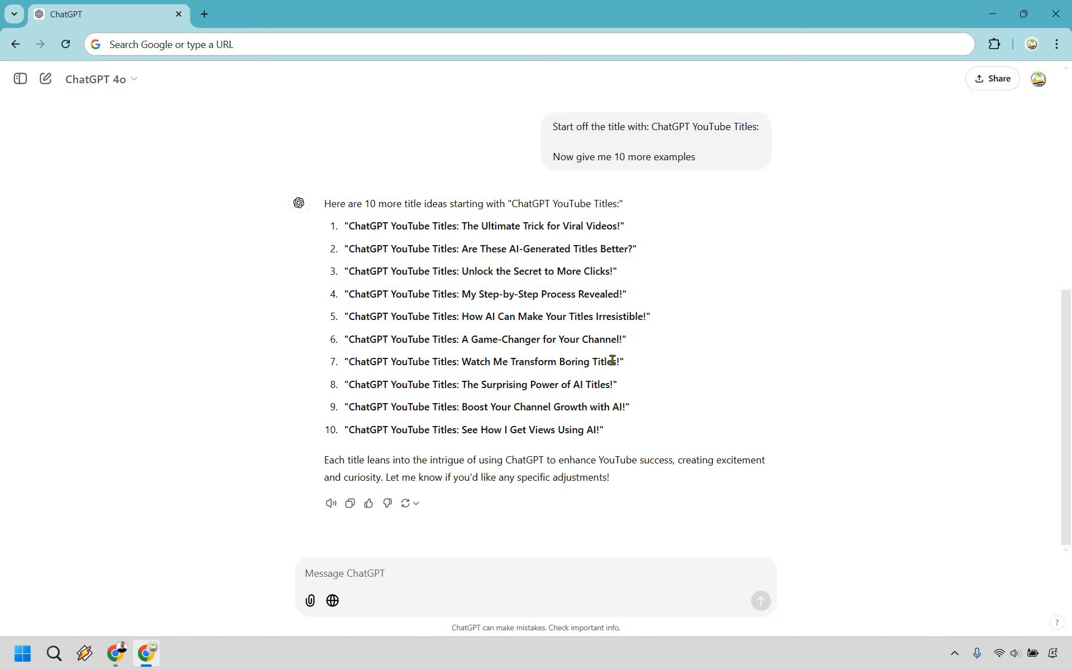
pyautogui.doubleClick(537, 360)
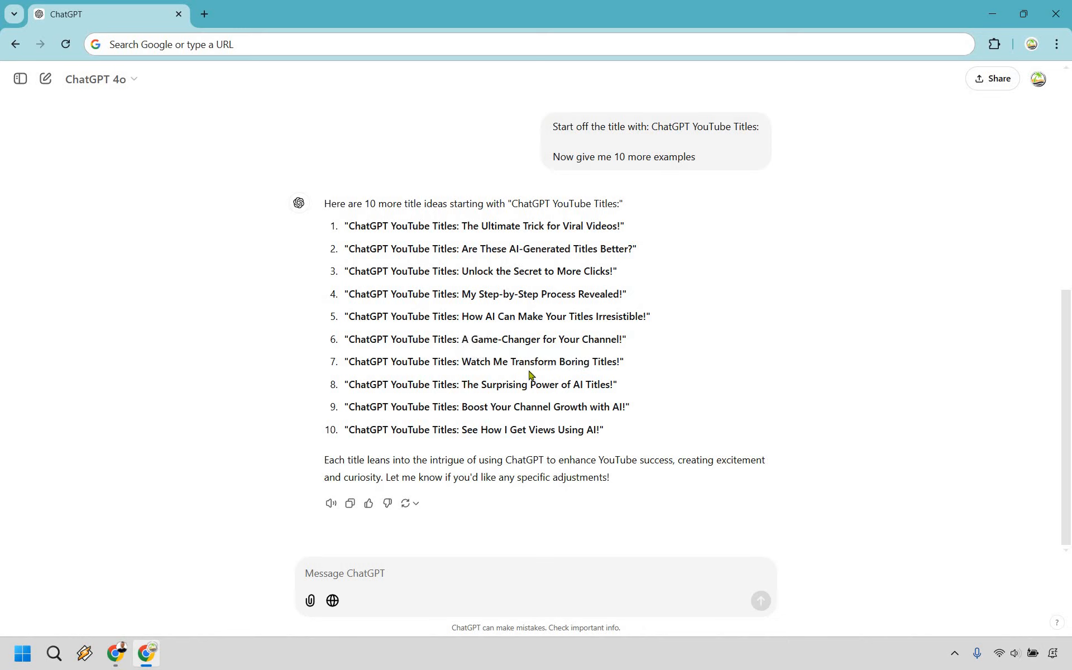
pyautogui.moveTo(516, 431)
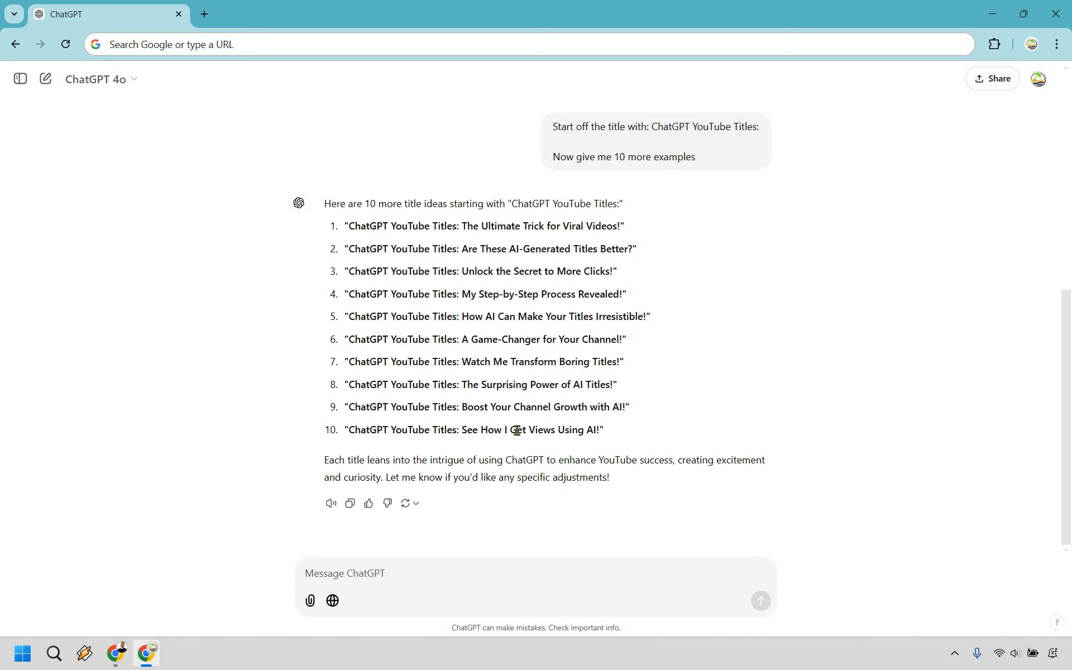
pyautogui.moveTo(1052, 372)
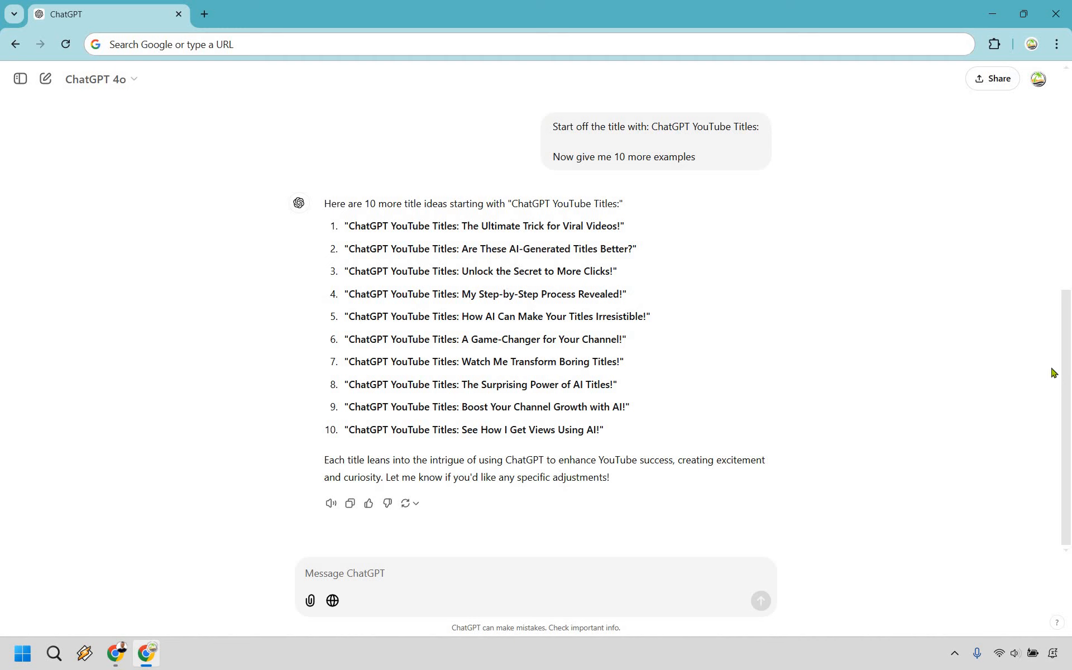
pyautogui.moveTo(1034, 377)
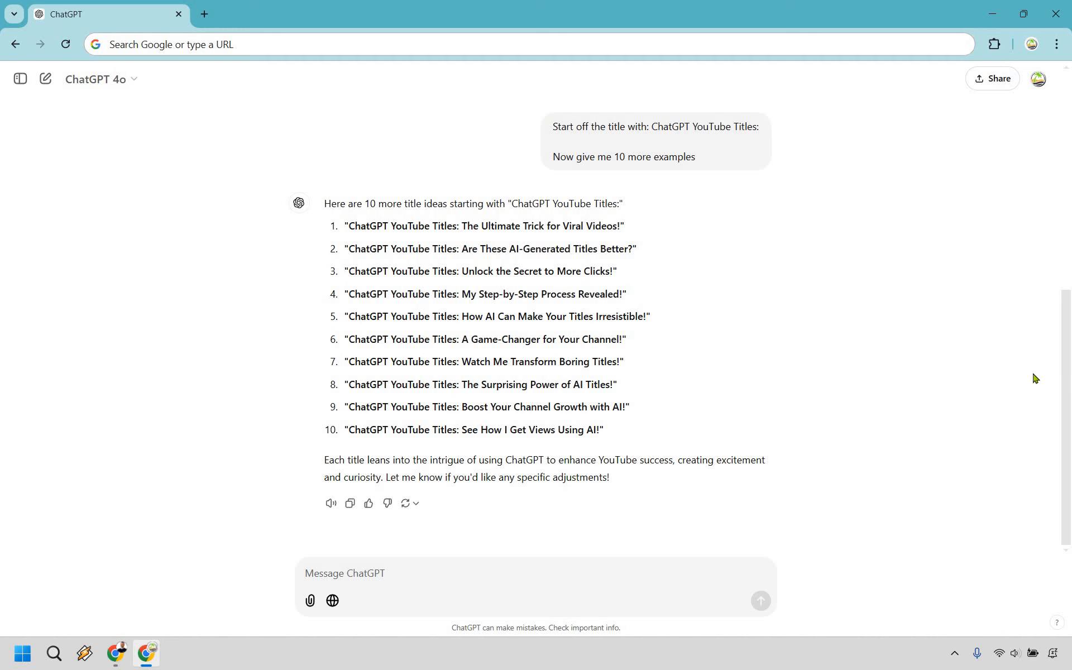
pyautogui.scroll(3)
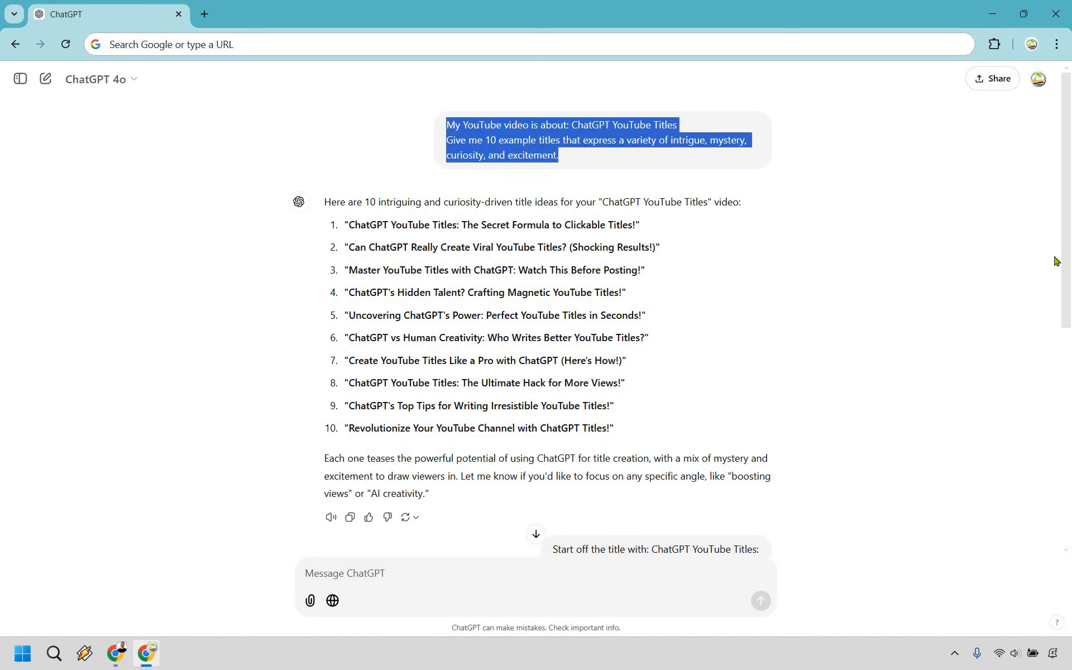
pyautogui.moveTo(1038, 253)
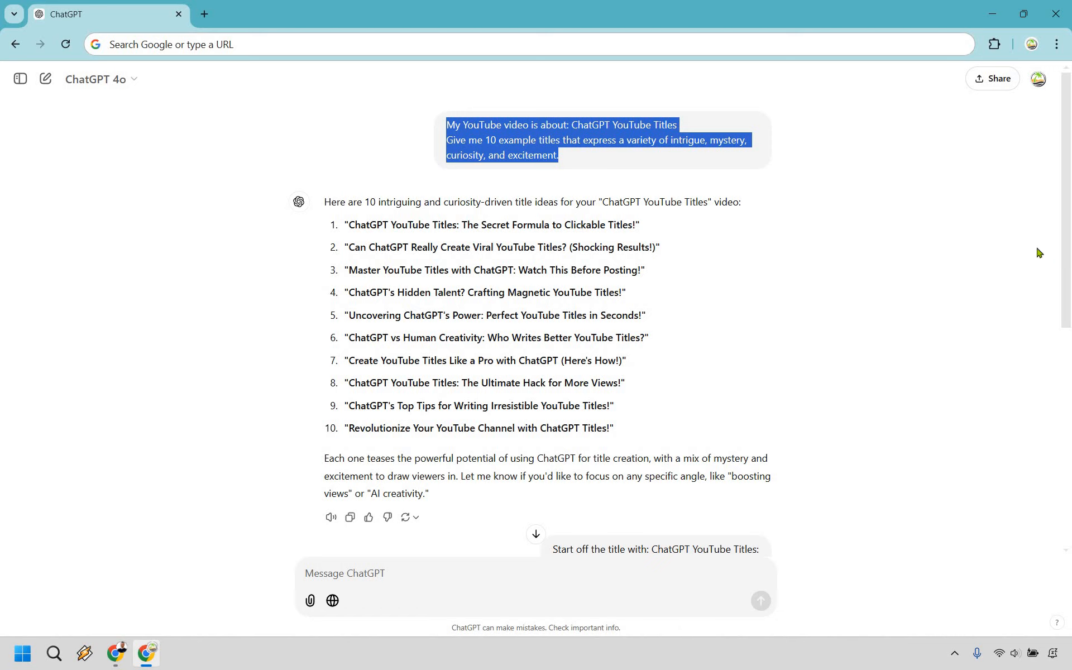
pyautogui.click(1025, 244)
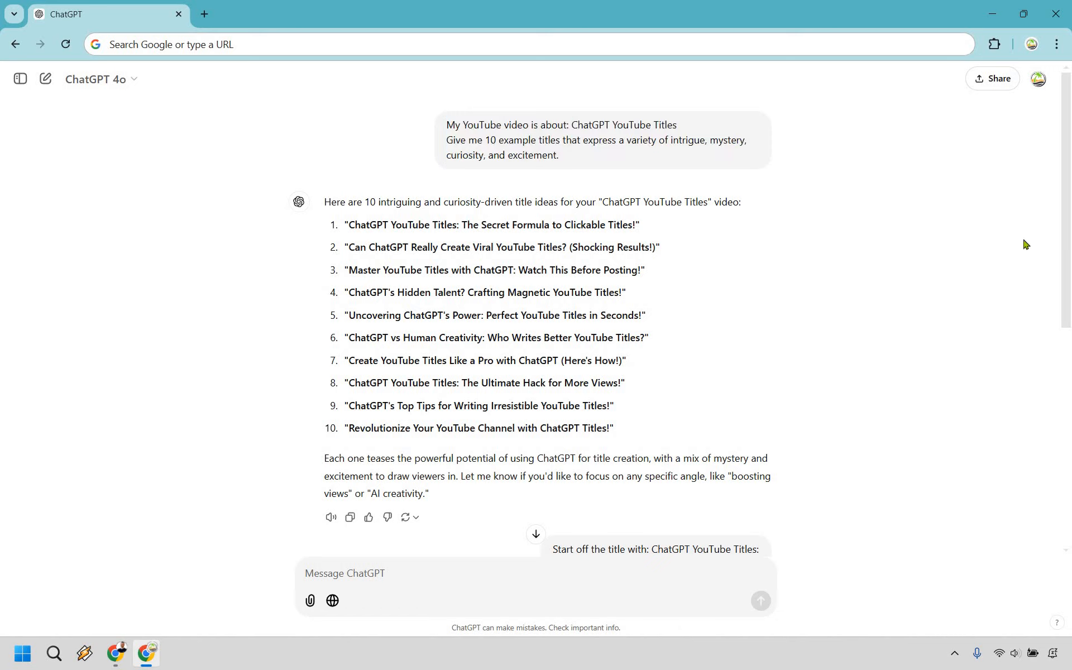
pyautogui.moveTo(364, 306)
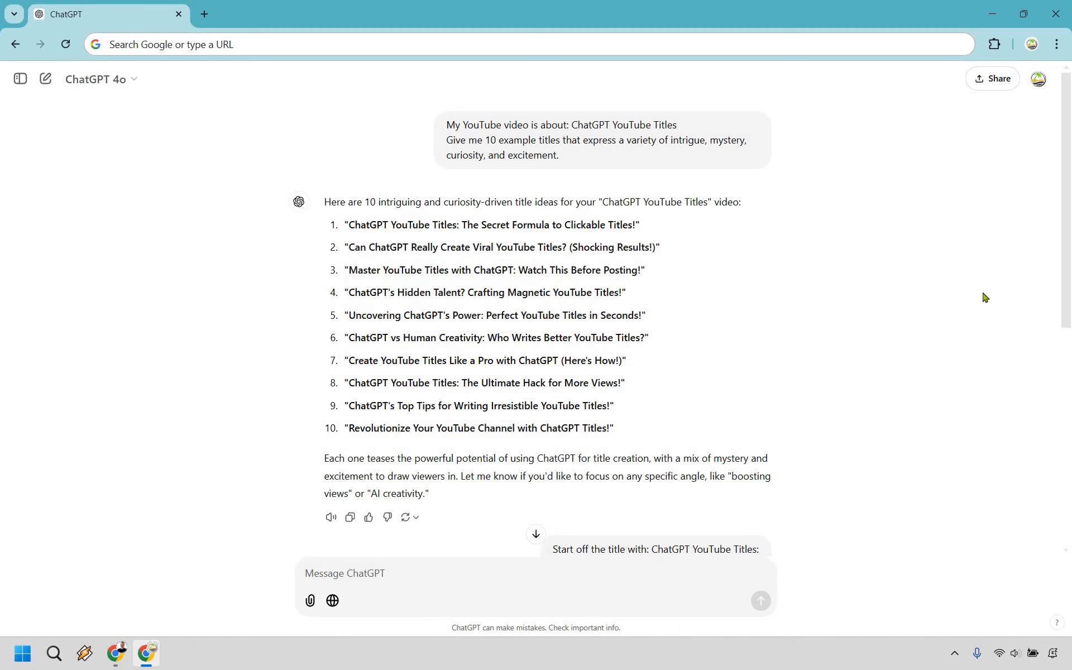
pyautogui.moveTo(582, 281)
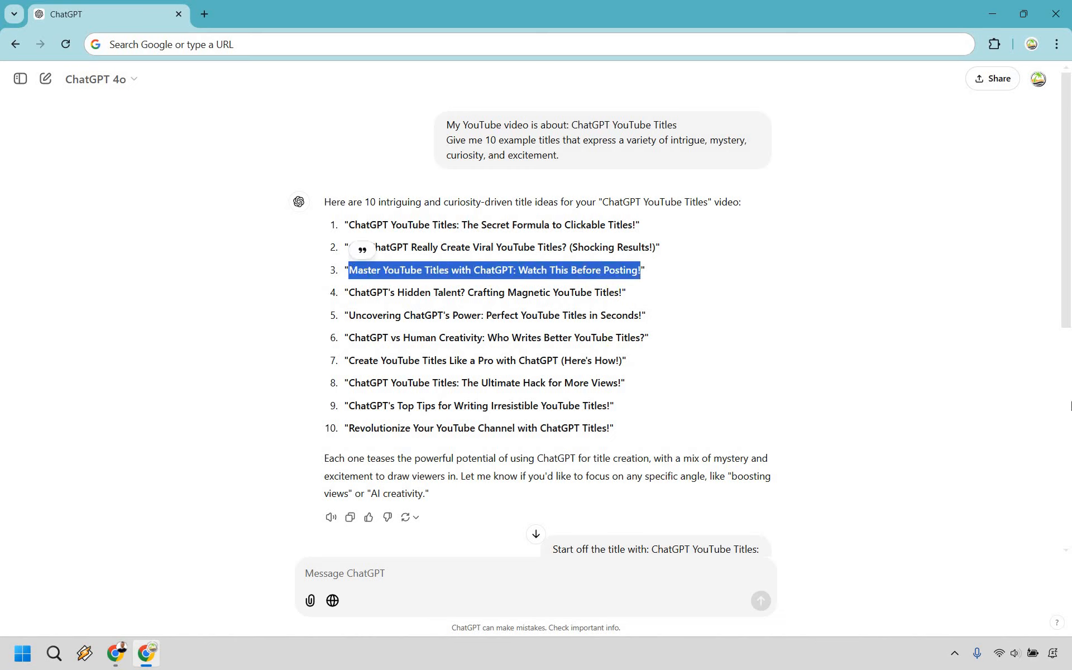
pyautogui.moveTo(1046, 409)
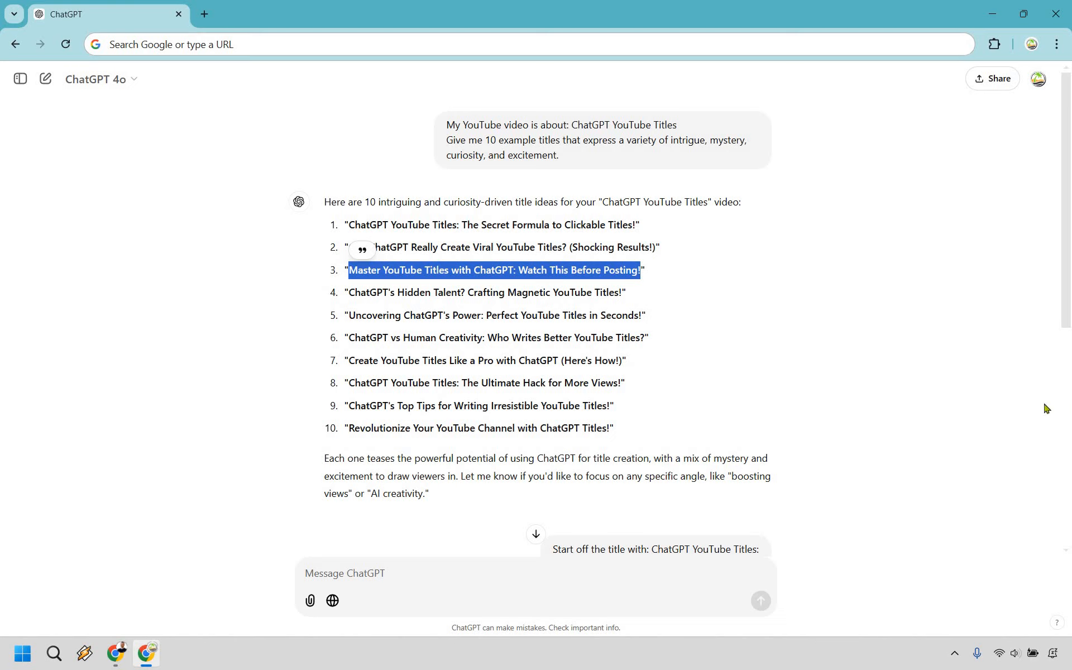
pyautogui.moveTo(797, 428)
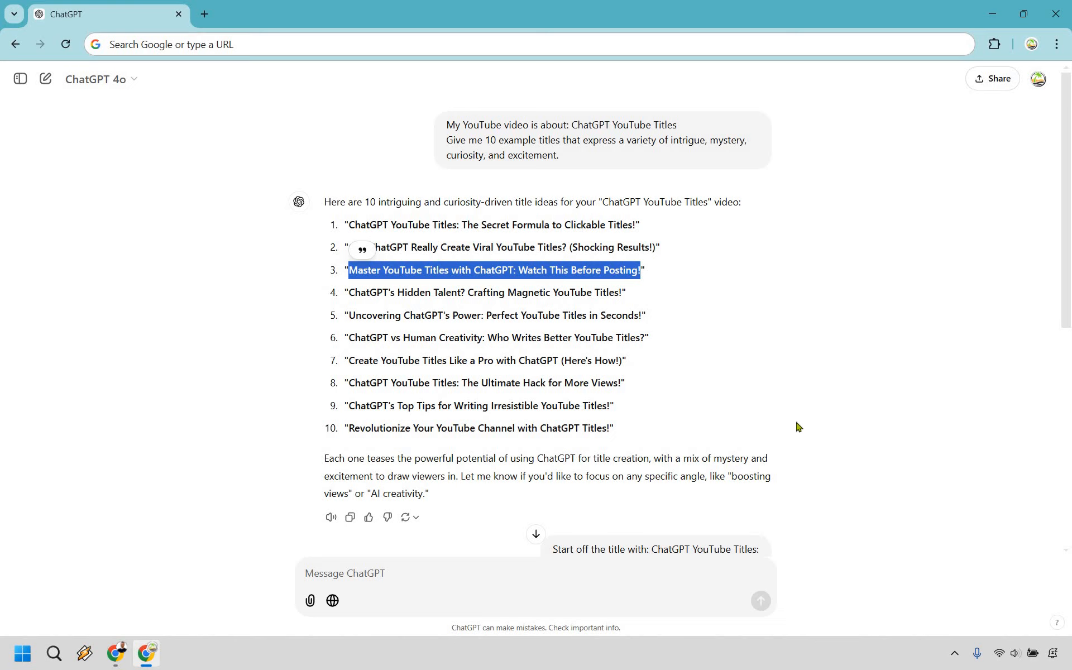
pyautogui.moveTo(960, 343)
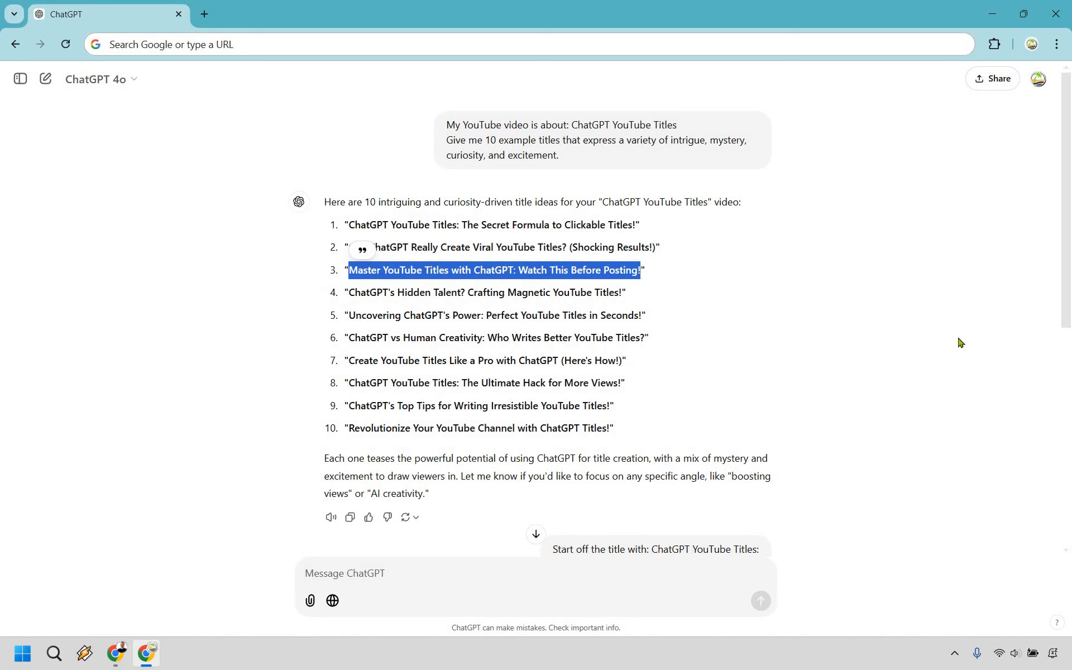